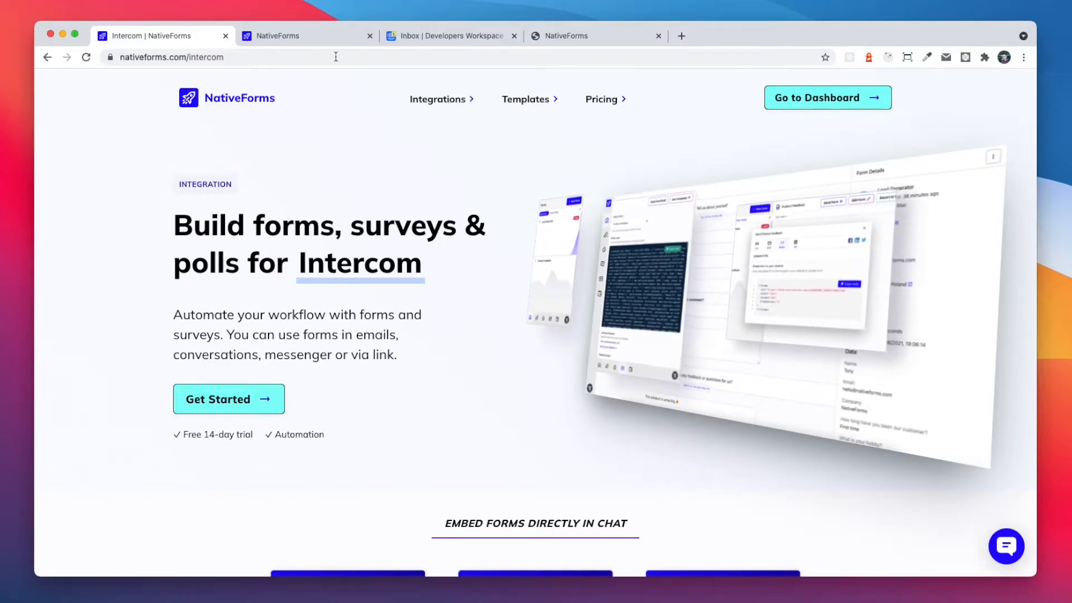
Switch to the NativeForms dashboard showing the Simple Feedback form's two responses
left_click(307, 36)
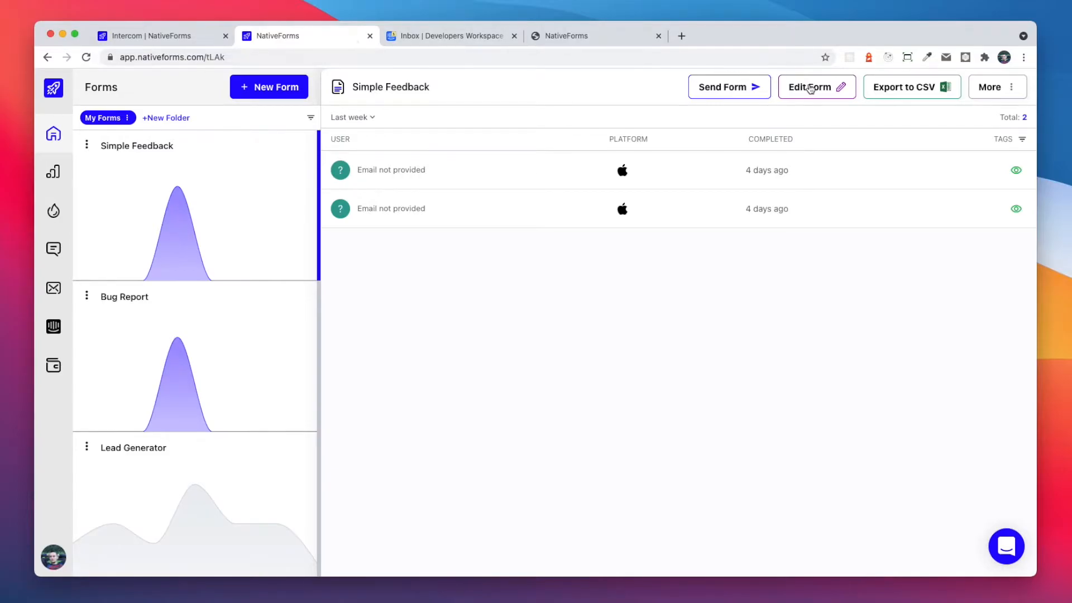
Enable 'Send completed form in most recent chat' for the Simple Feedback form's Intercom integration
left_click(810, 87)
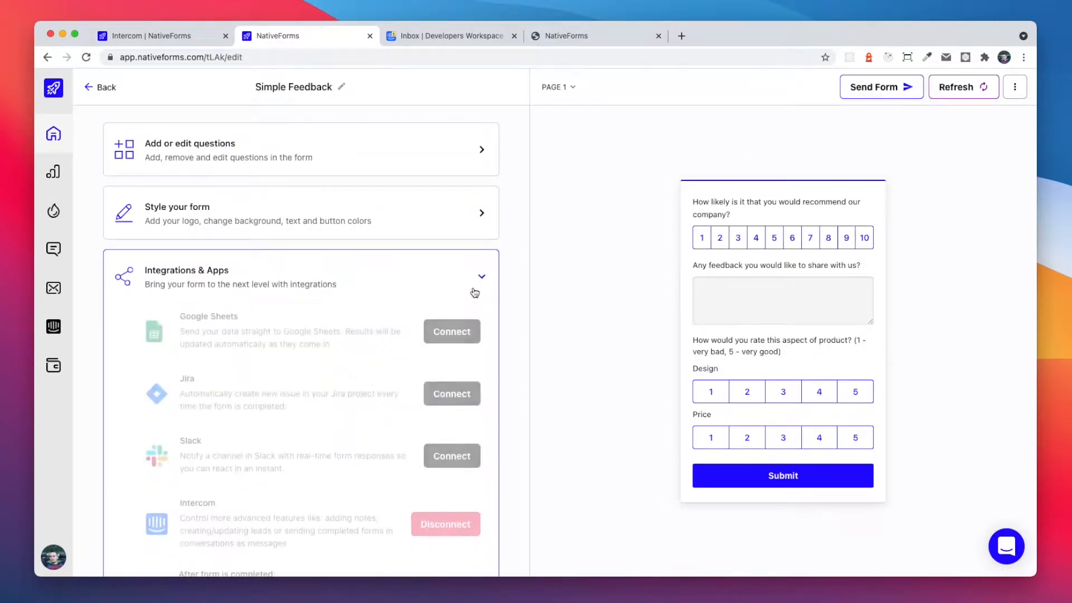
scroll("down", 3)
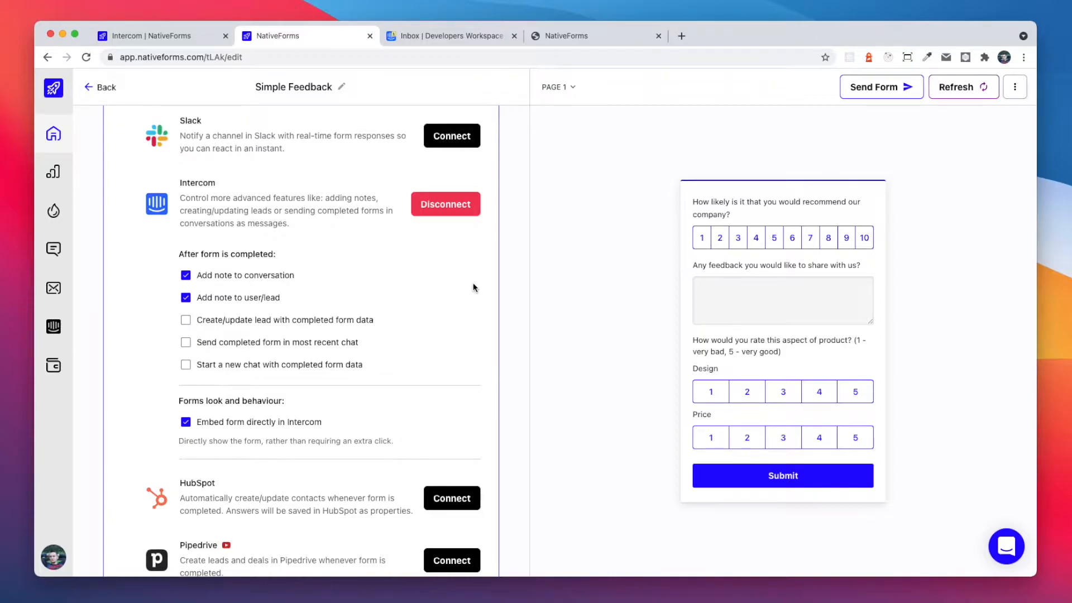
mouse_move(462, 294)
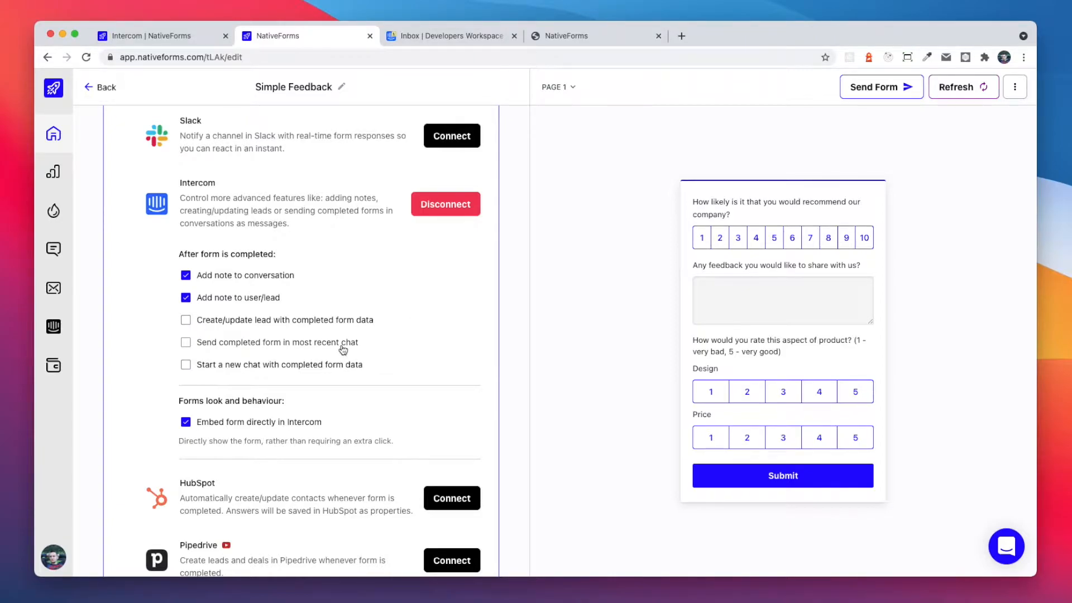
left_click(185, 341)
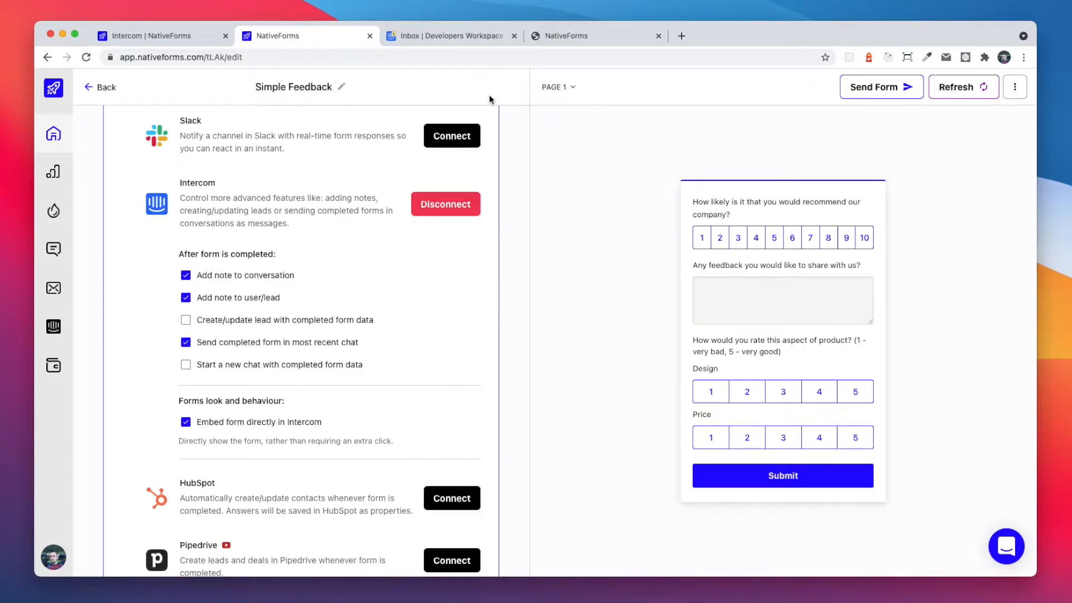
mouse_move(158, 296)
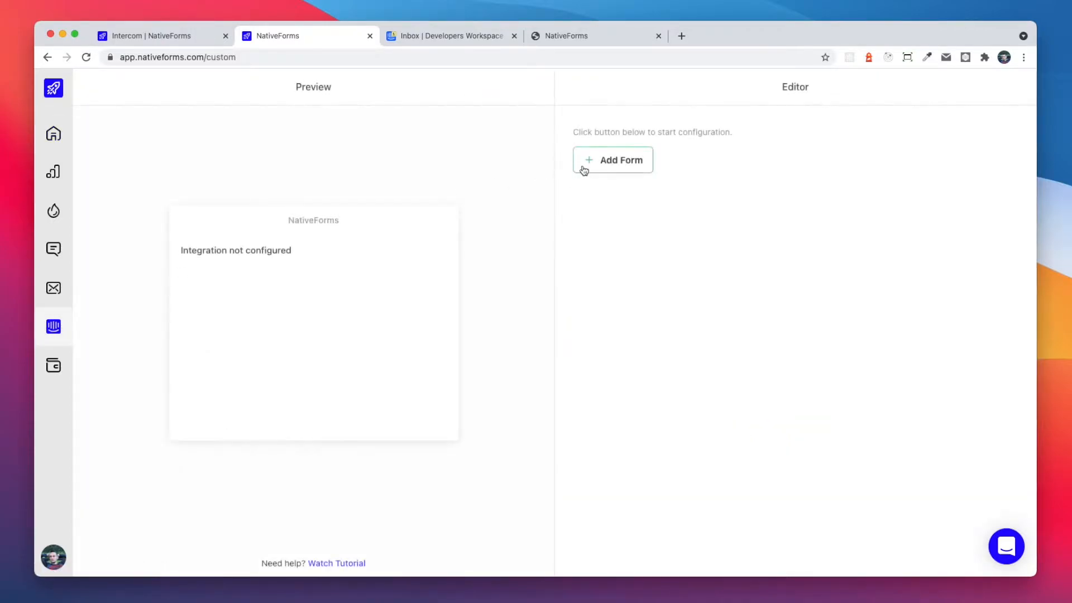
Add the Simple Feedback form to the Intercom app configuration and save
left_click(612, 159)
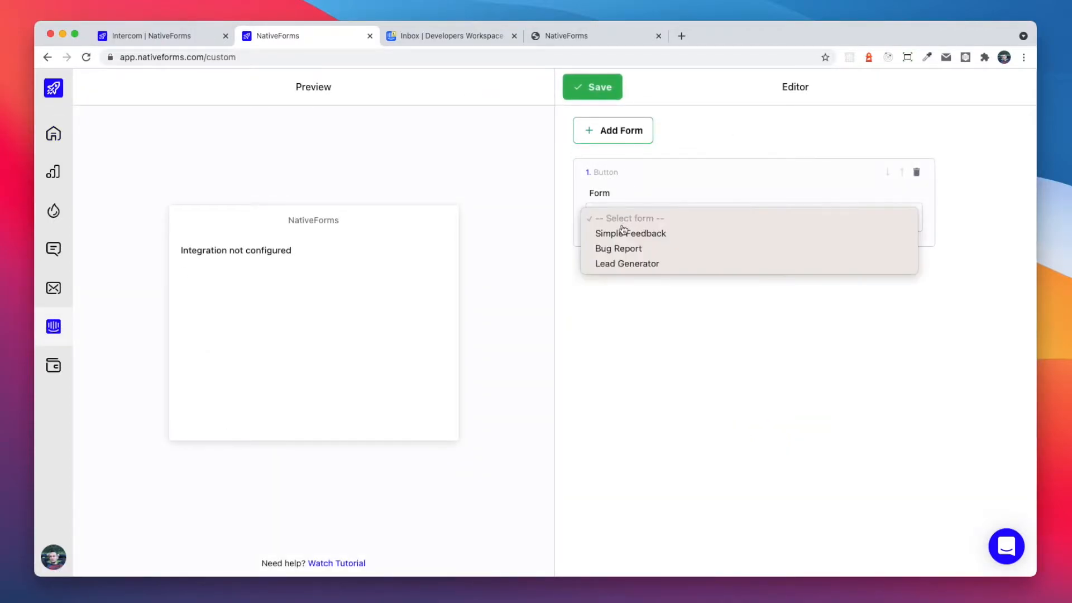
left_click(629, 233)
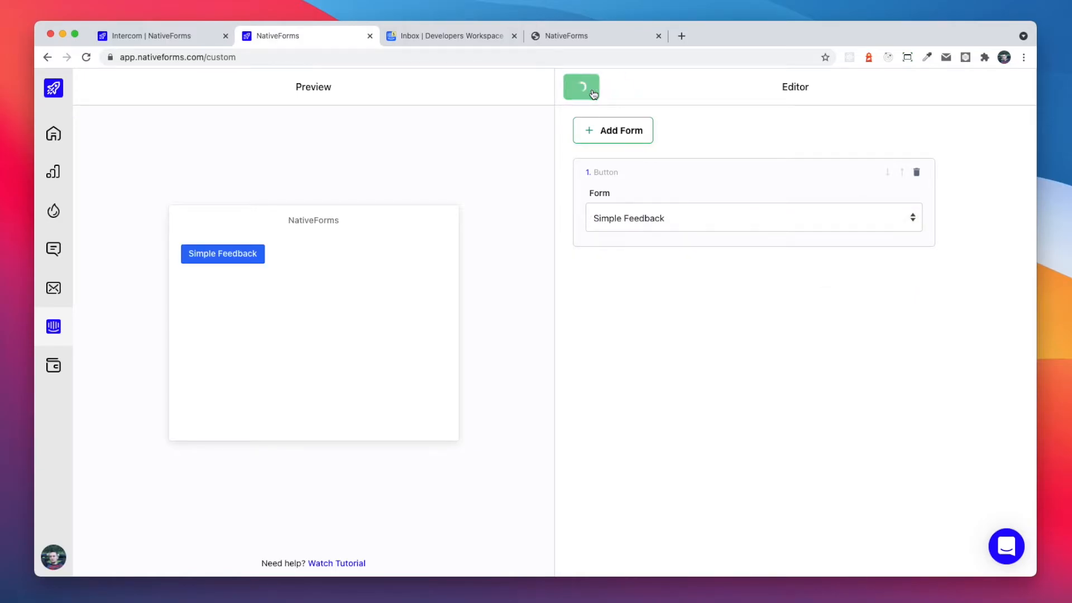
left_click(450, 36)
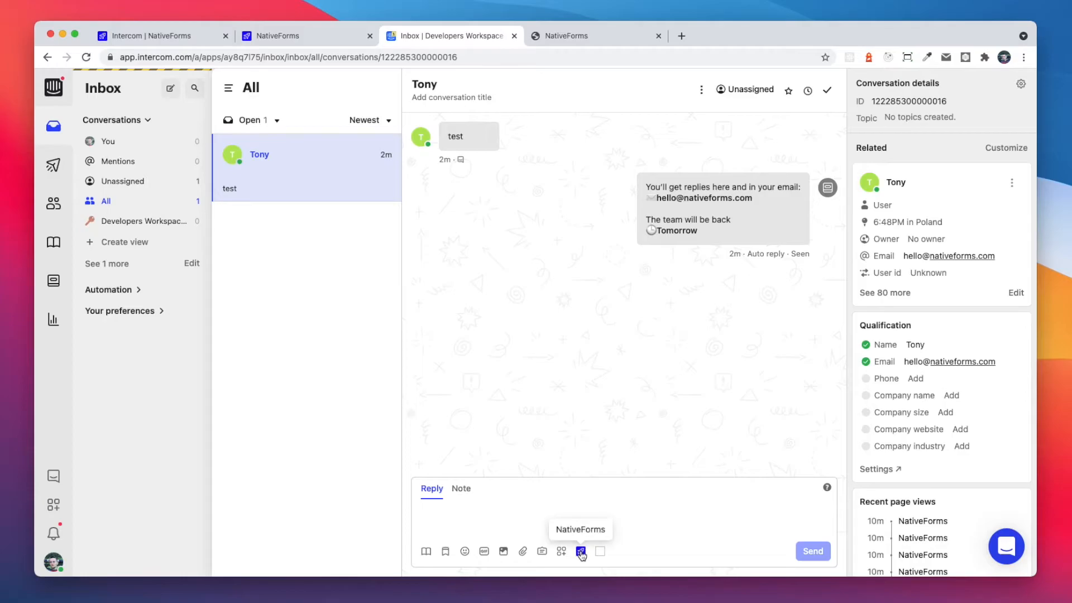
Send Simple Feedback into the conversation, submit it on the test page, and review it in the inbox
left_click(581, 552)
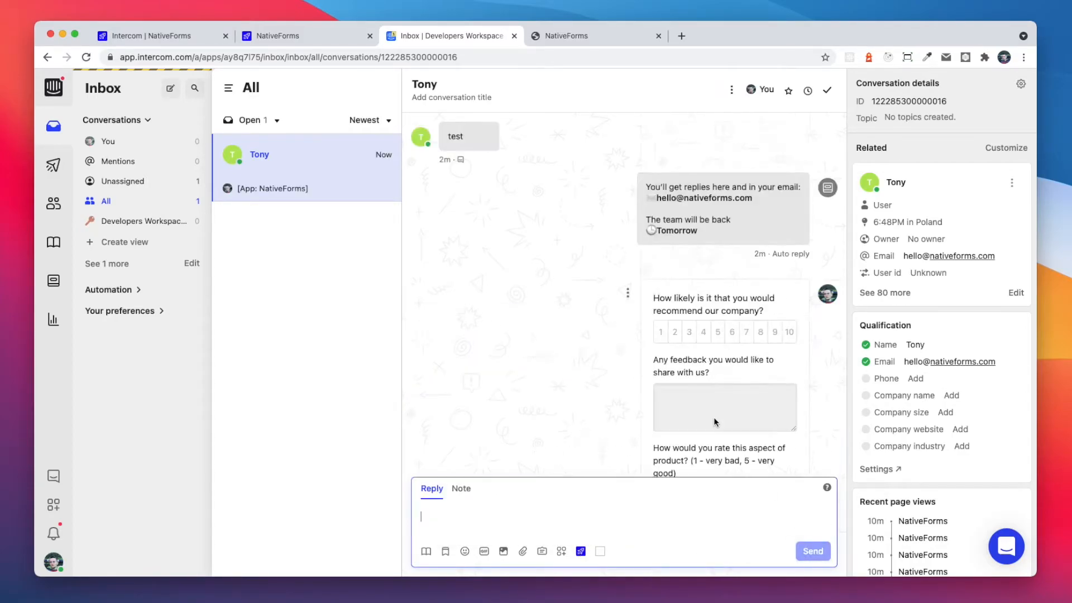
left_click(585, 36)
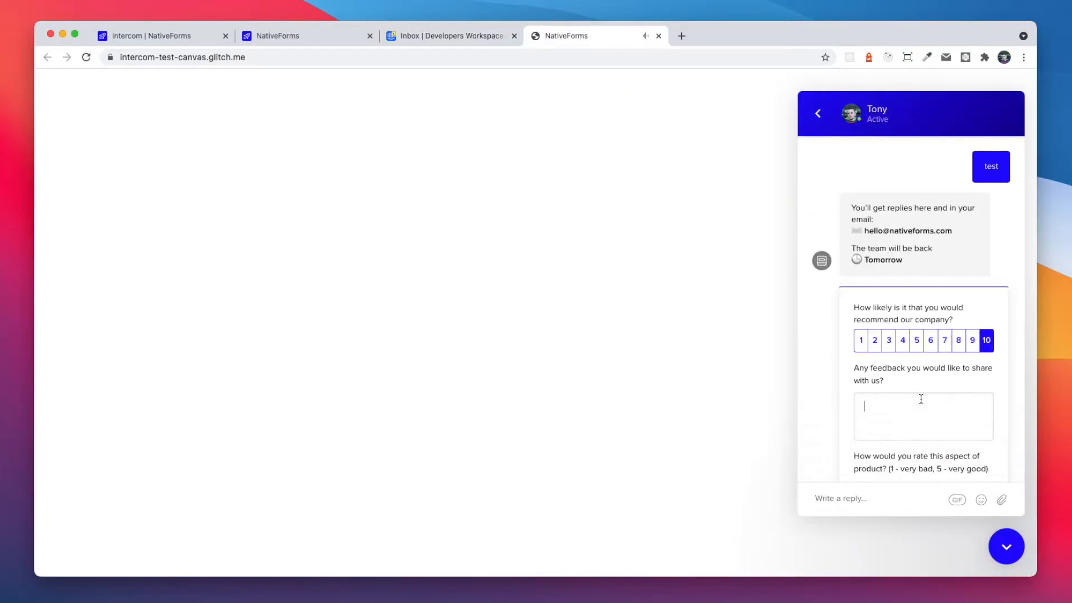
left_click(922, 394)
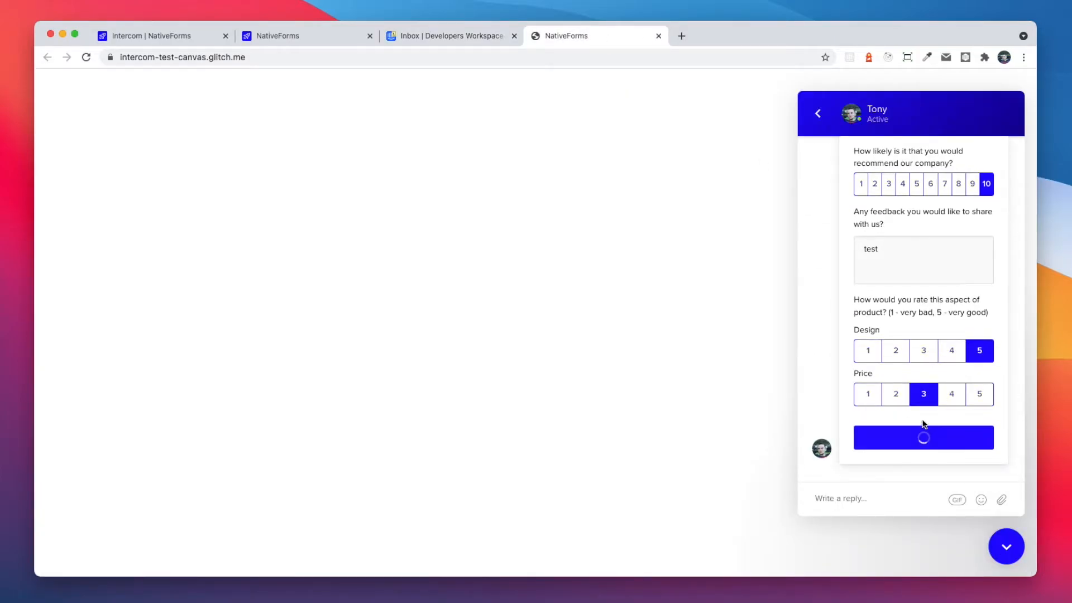
left_click(922, 437)
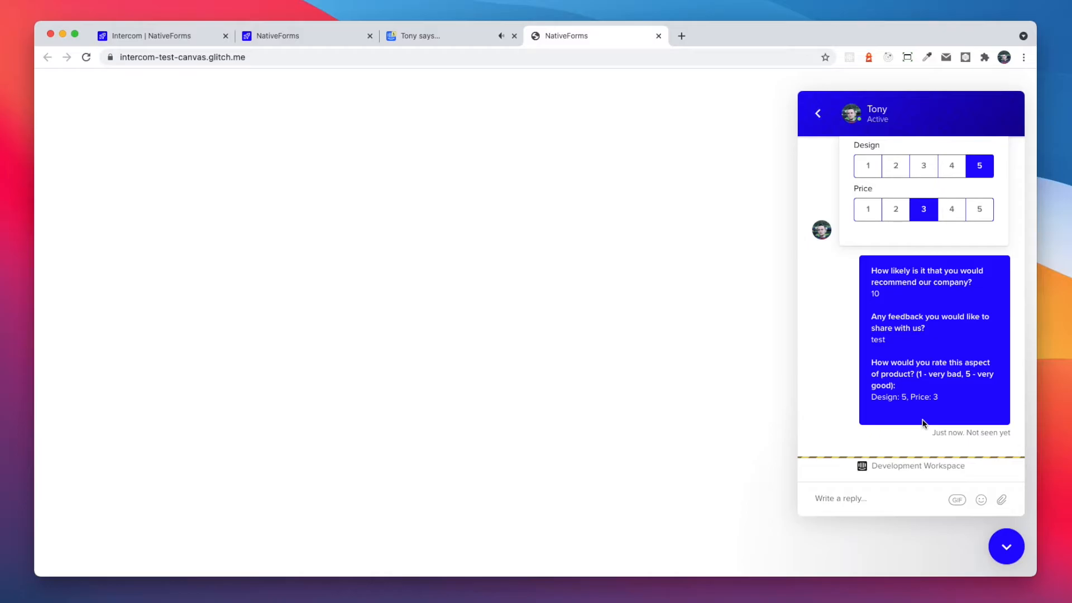
left_click(451, 35)
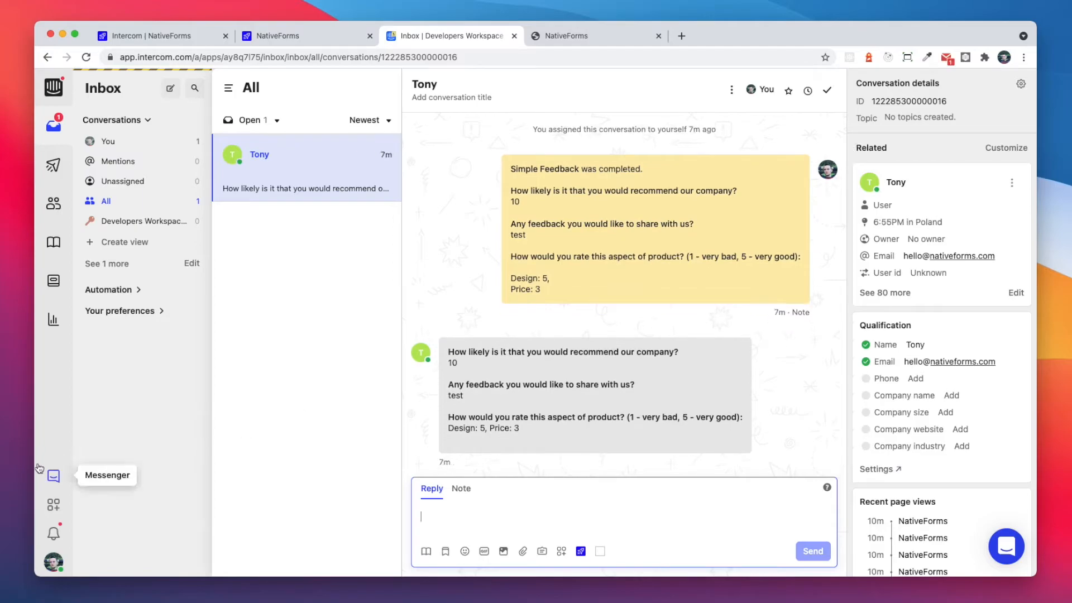
Add the NativeForms app with the Simple Feedback form to the Messenger home
left_click(52, 475)
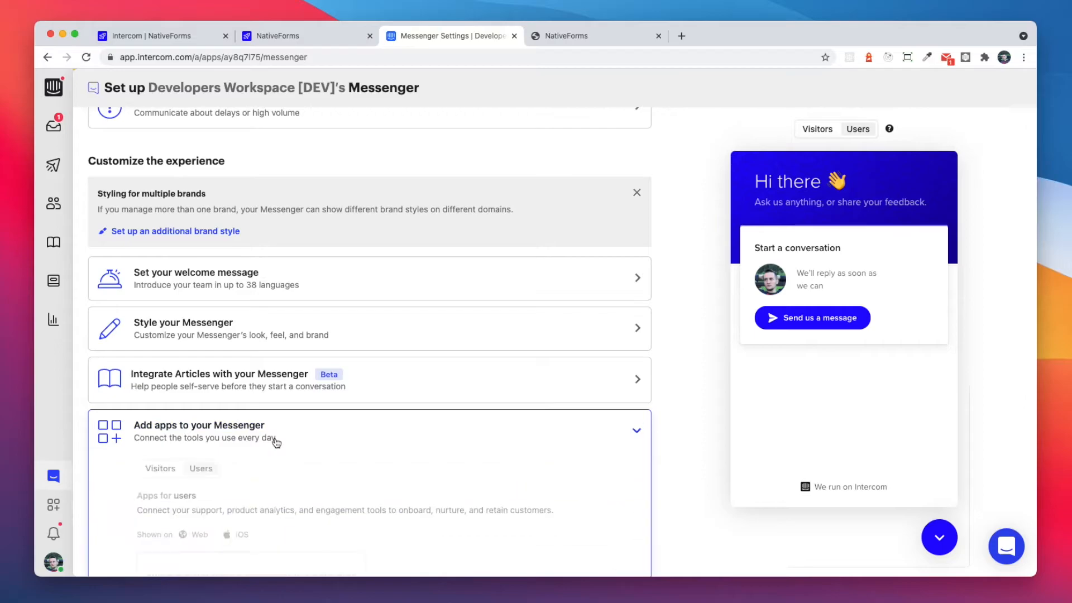
left_click(250, 411)
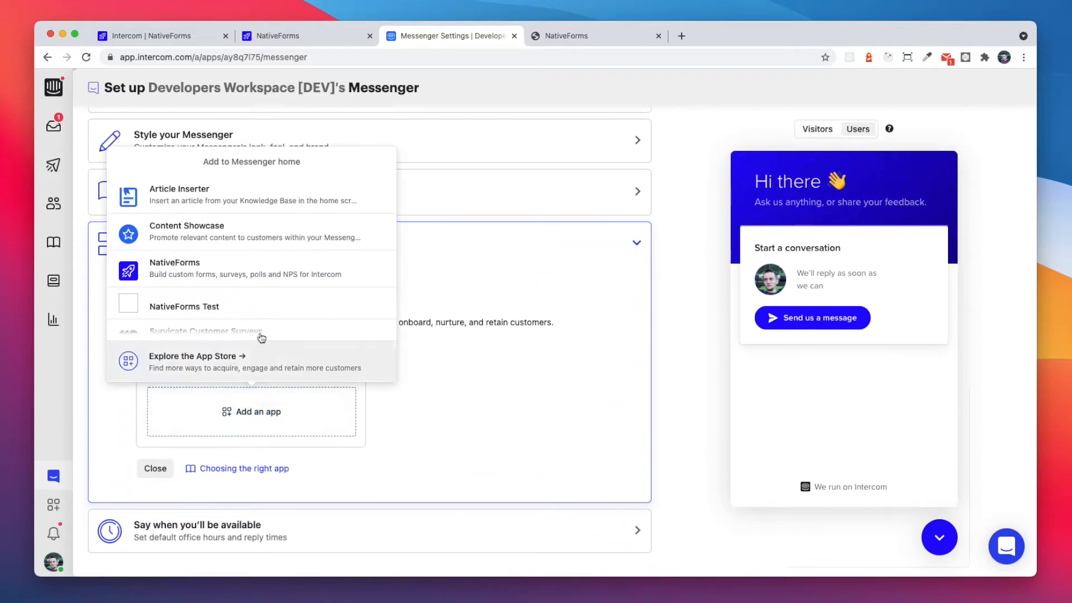
left_click(174, 267)
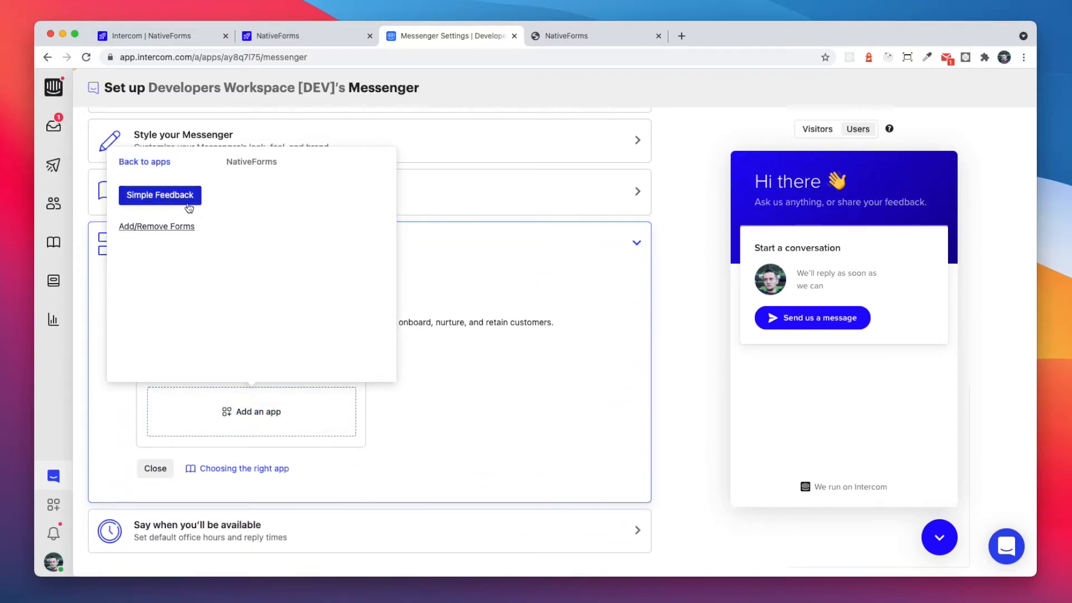
left_click(159, 195)
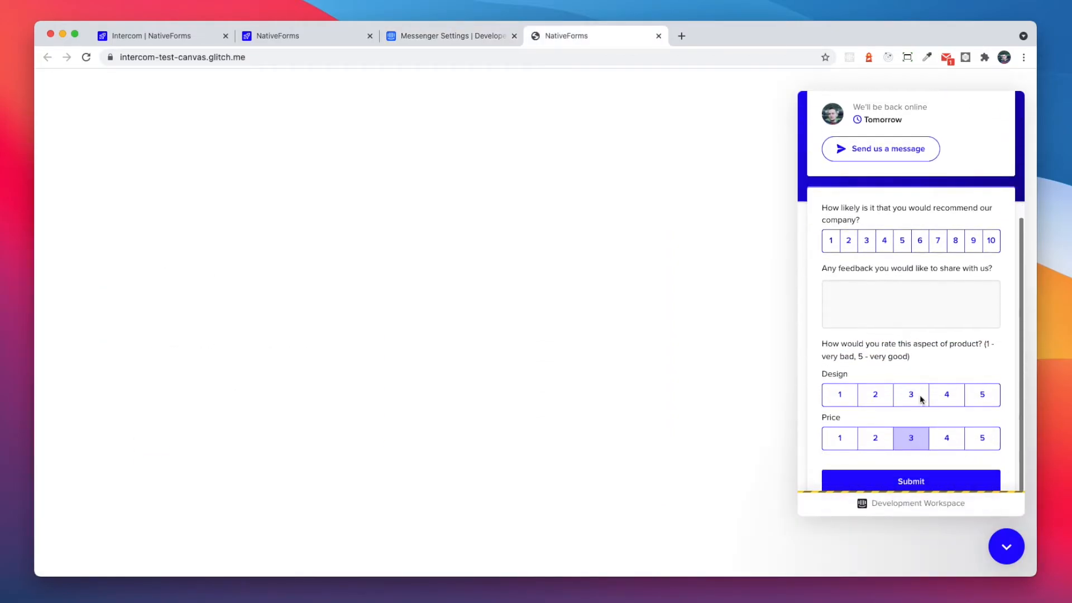
Insert the NativeForms Simple Feedback form into the outbound chat draft and review the preview
left_click(451, 36)
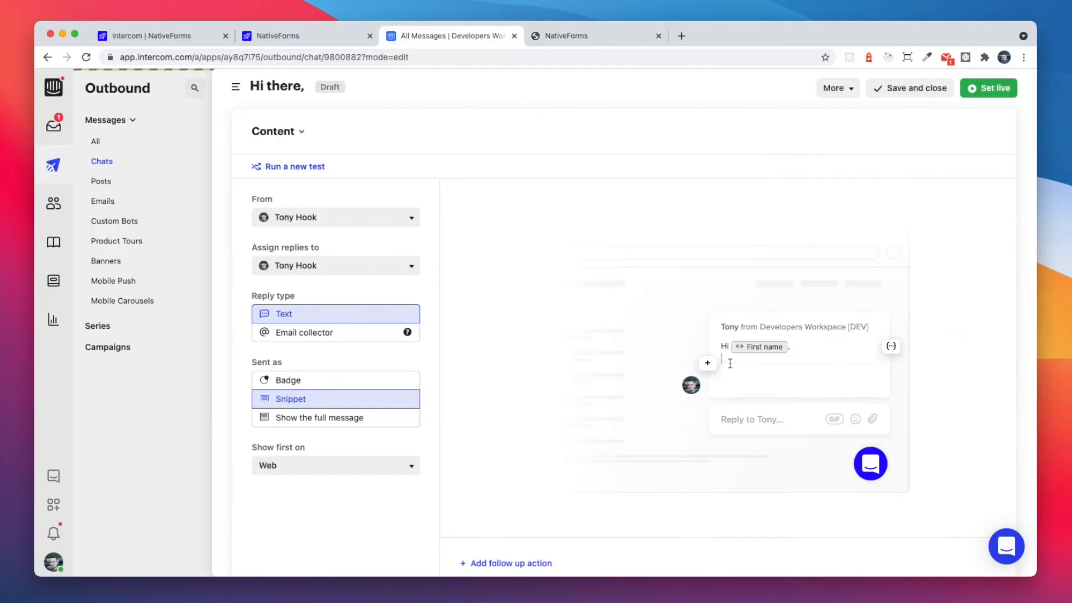
left_click(708, 362)
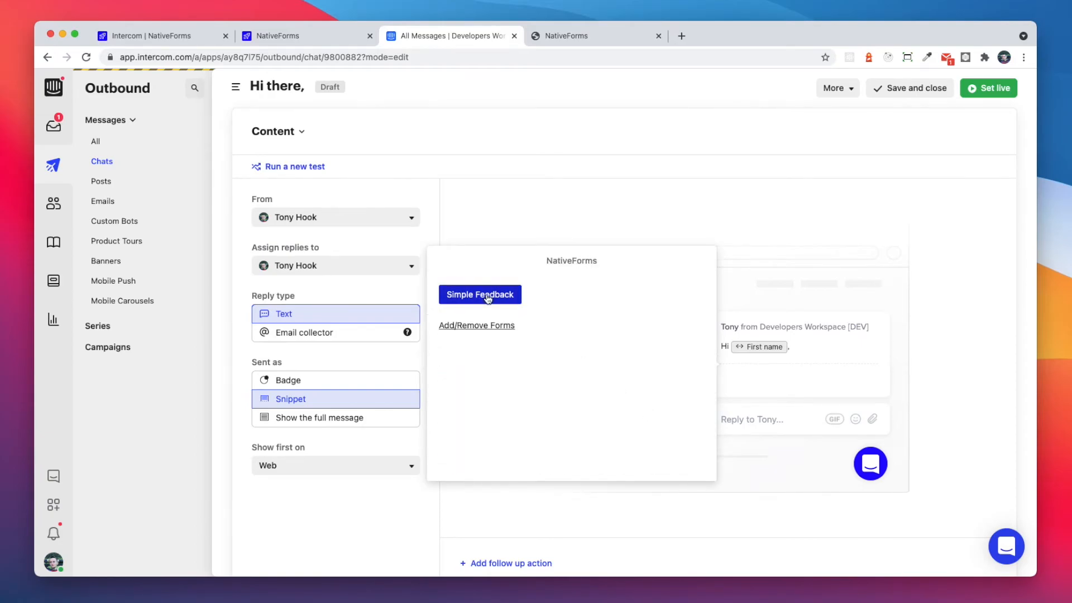
left_click(480, 294)
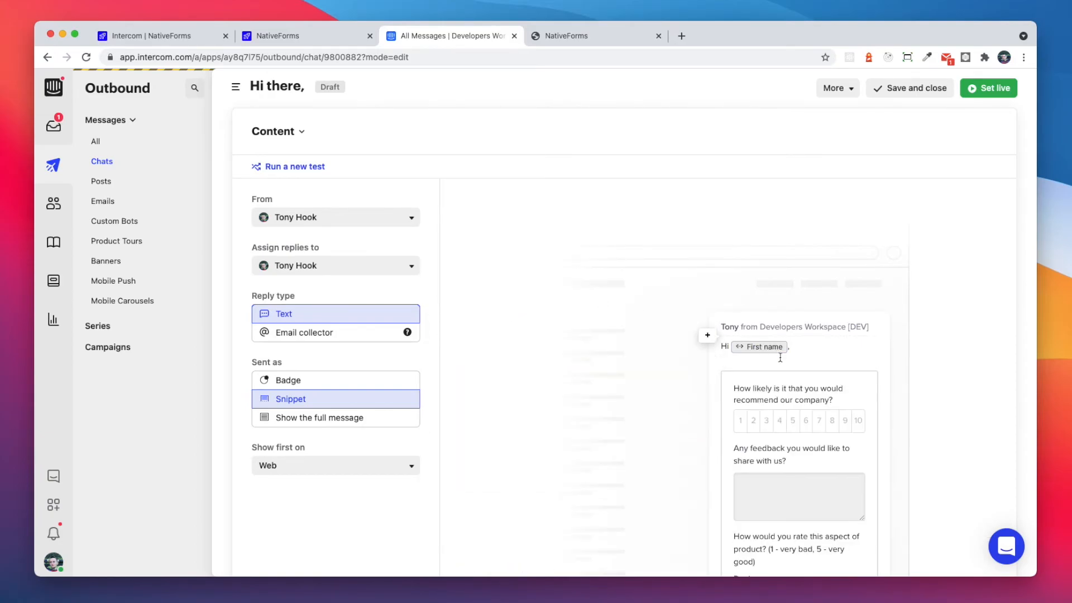
scroll("down", 3)
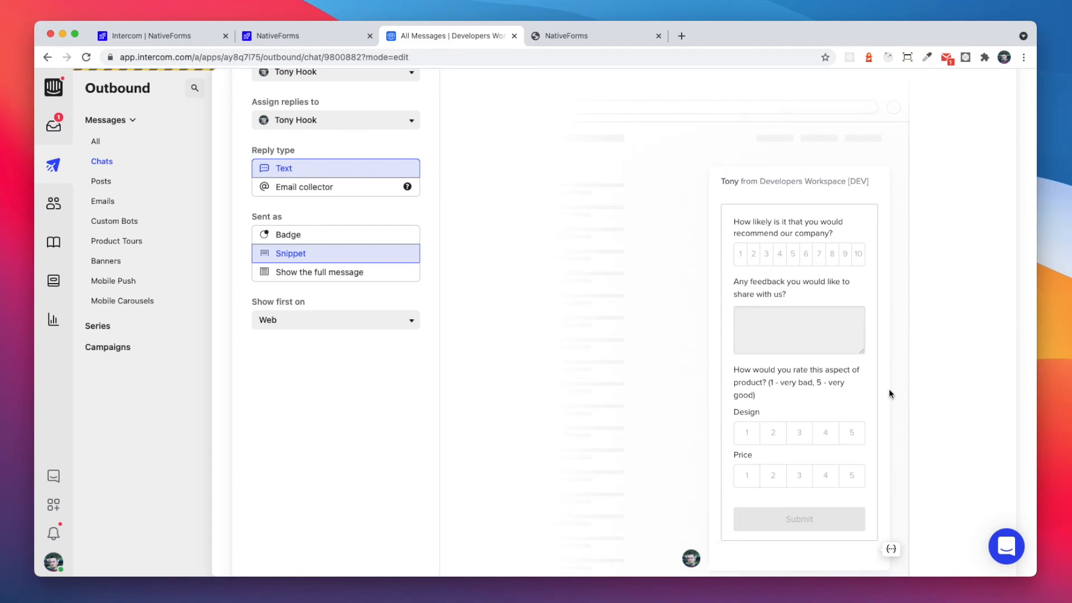
scroll("down", 3)
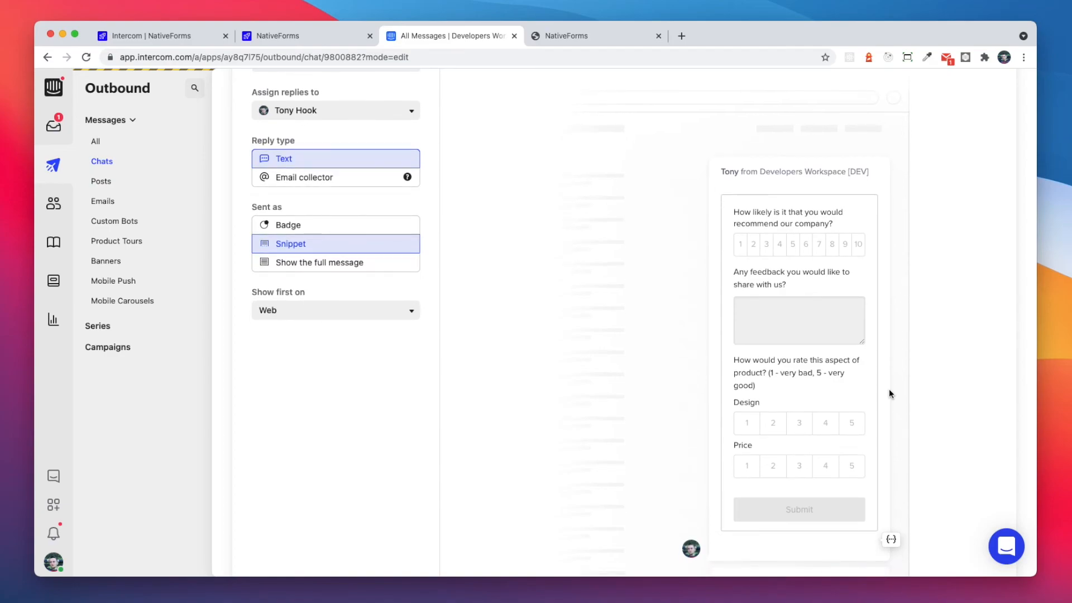